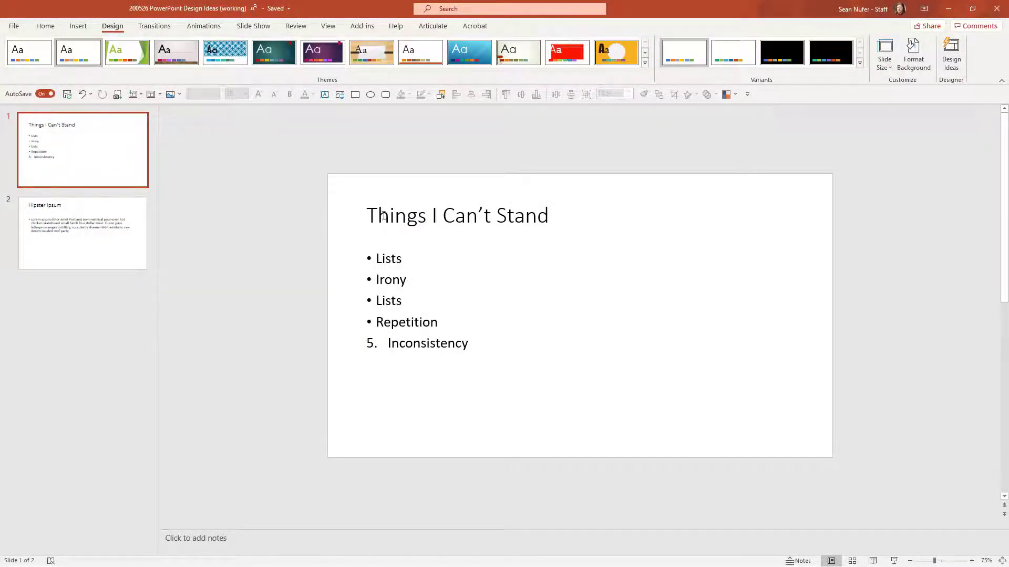
Return to the Things I Can't Stand slide and show its Design Ideas suggestions.
left_click(82, 233)
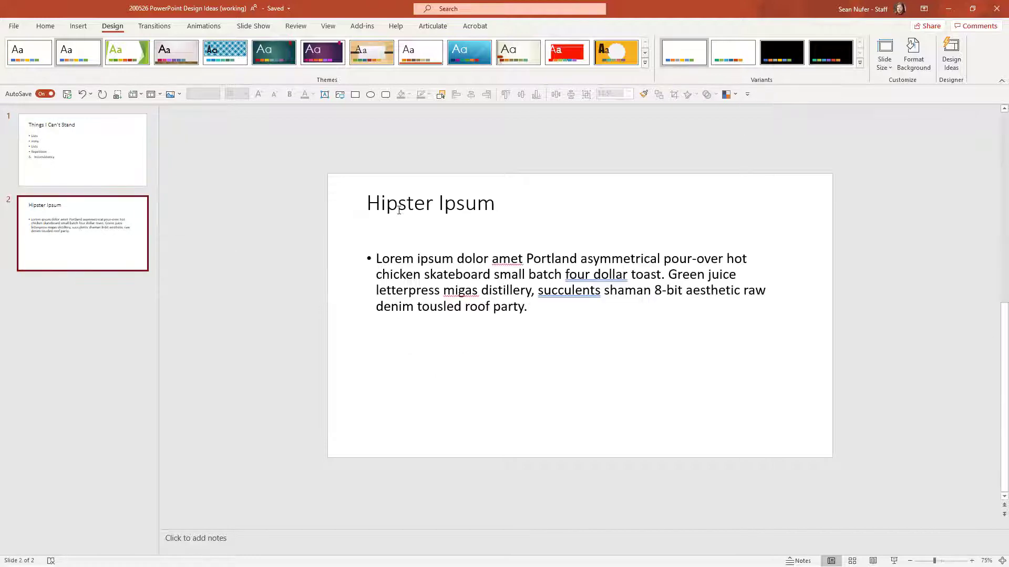
left_click(83, 149)
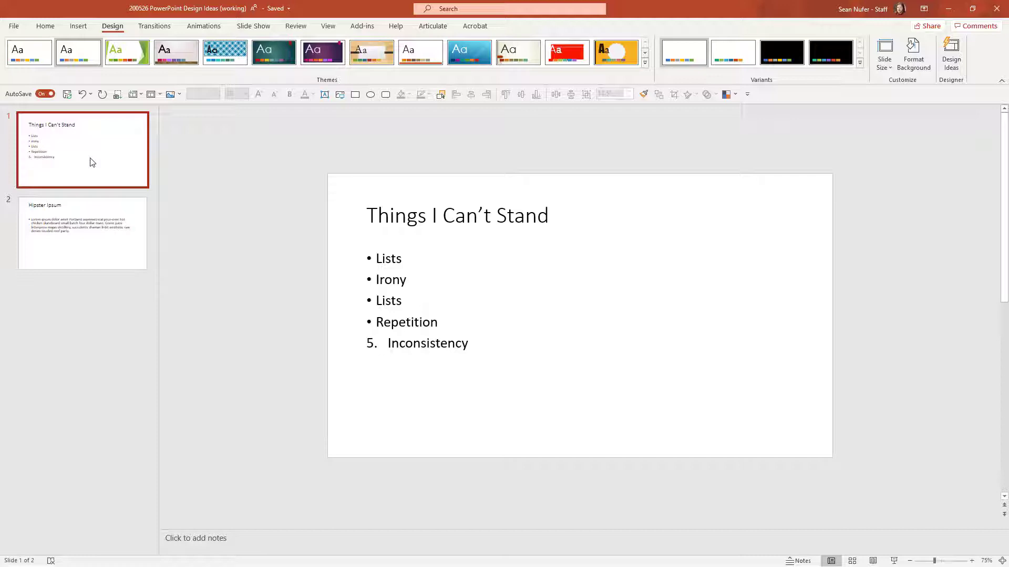
mouse_move(946, 444)
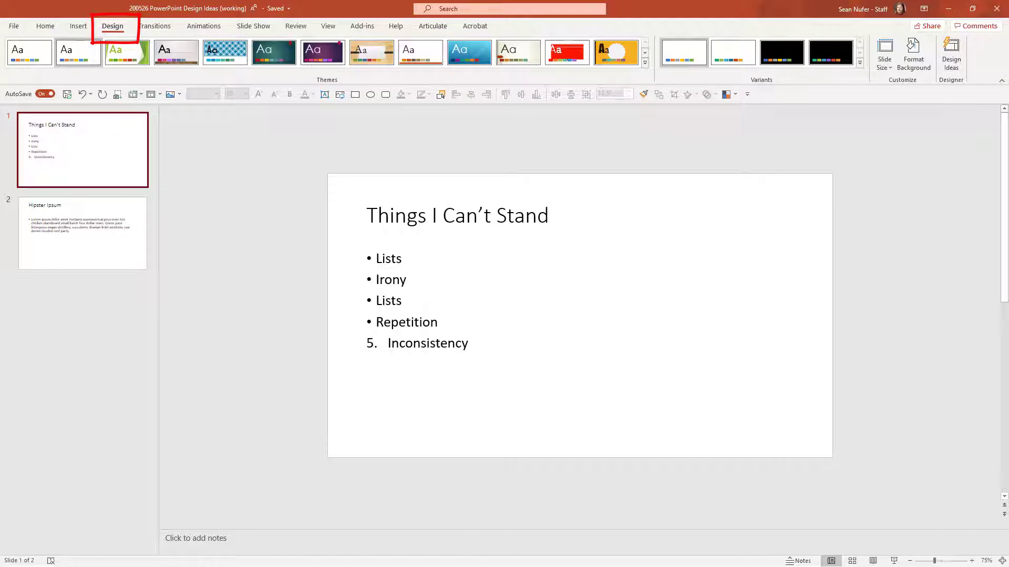
left_click(45, 26)
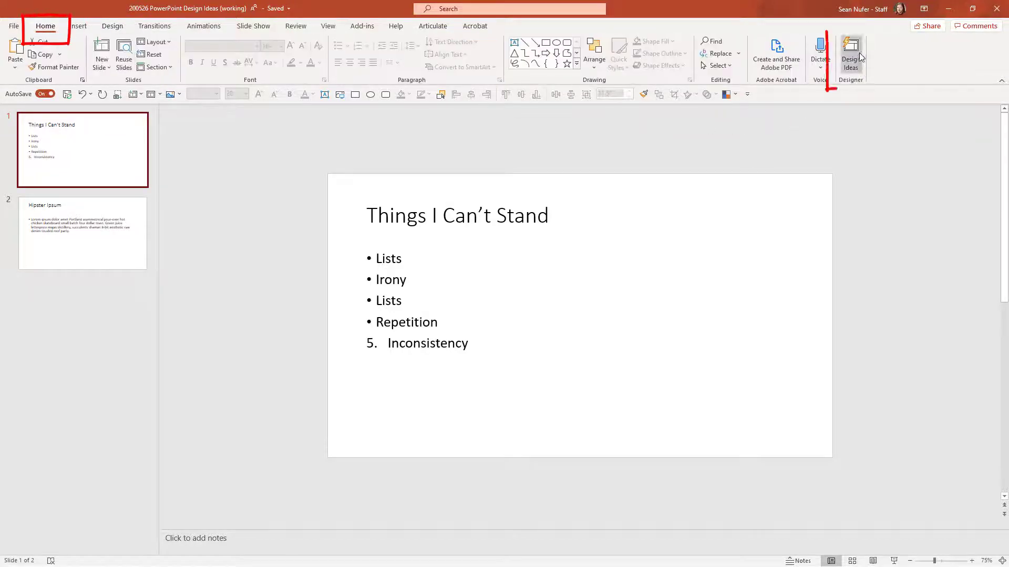
left_click(850, 54)
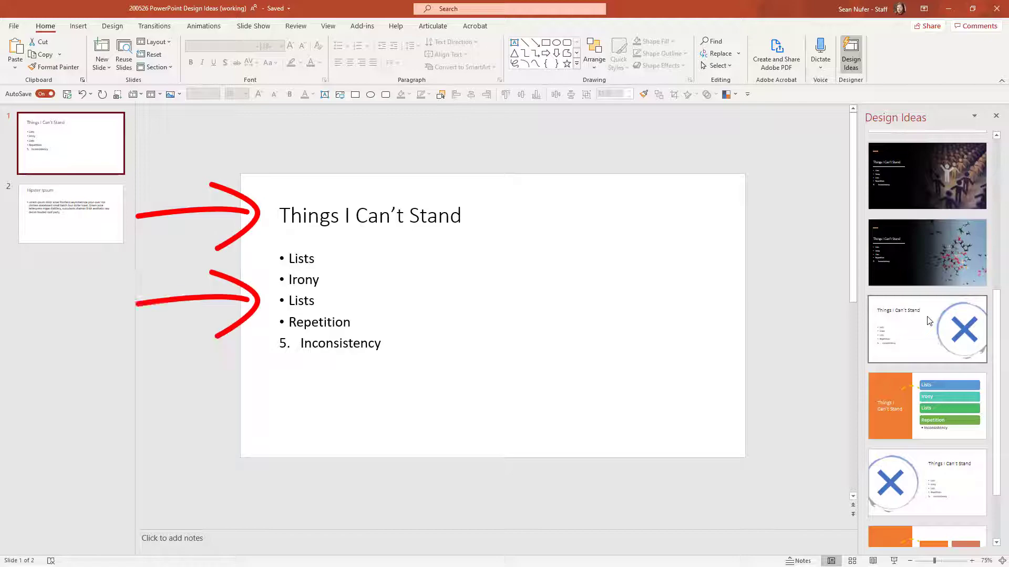
Insert the purple bokeh image from the Stock Images library onto the slide.
left_click(78, 26)
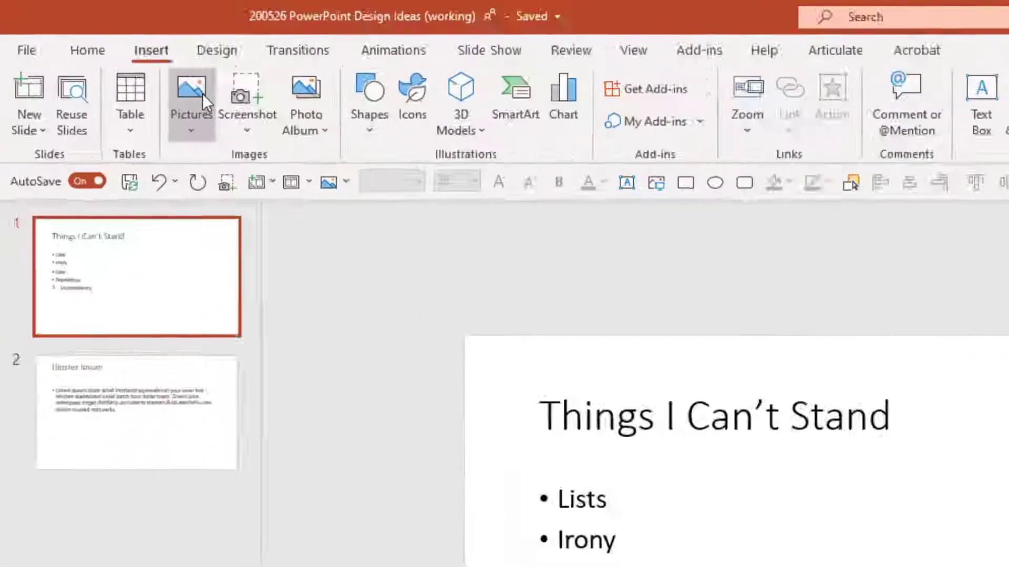
left_click(190, 103)
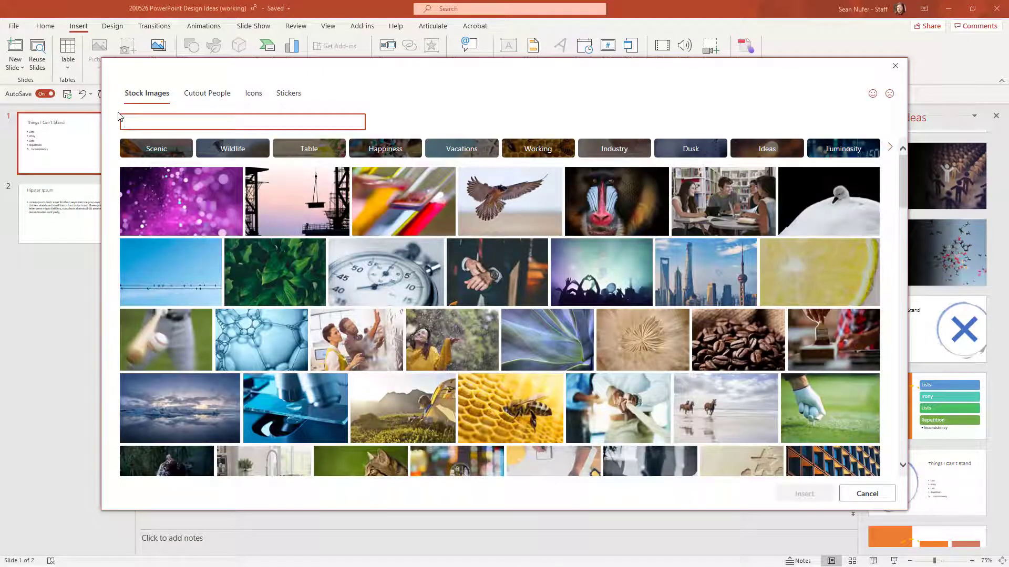
left_click(181, 201)
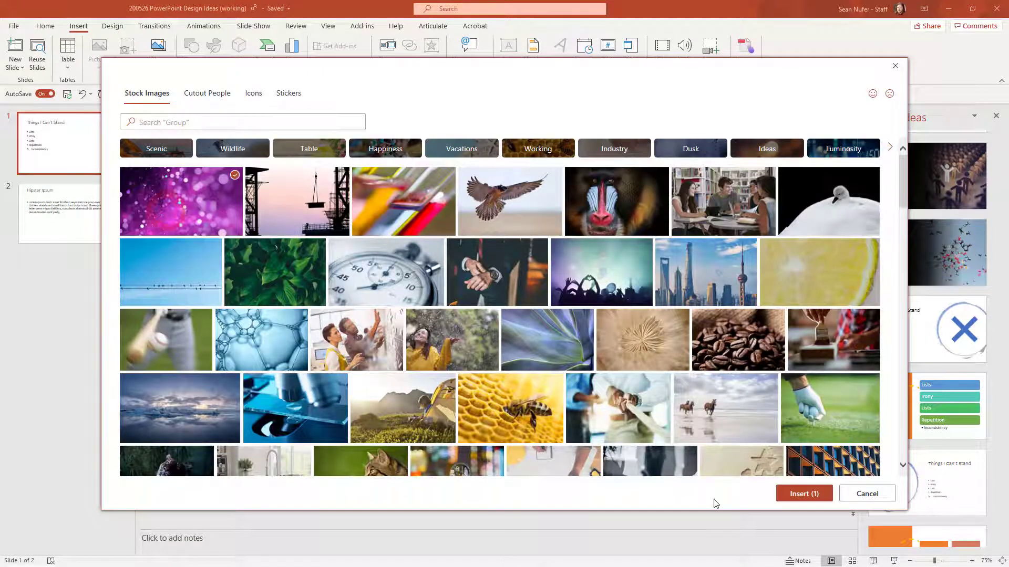
left_click(803, 493)
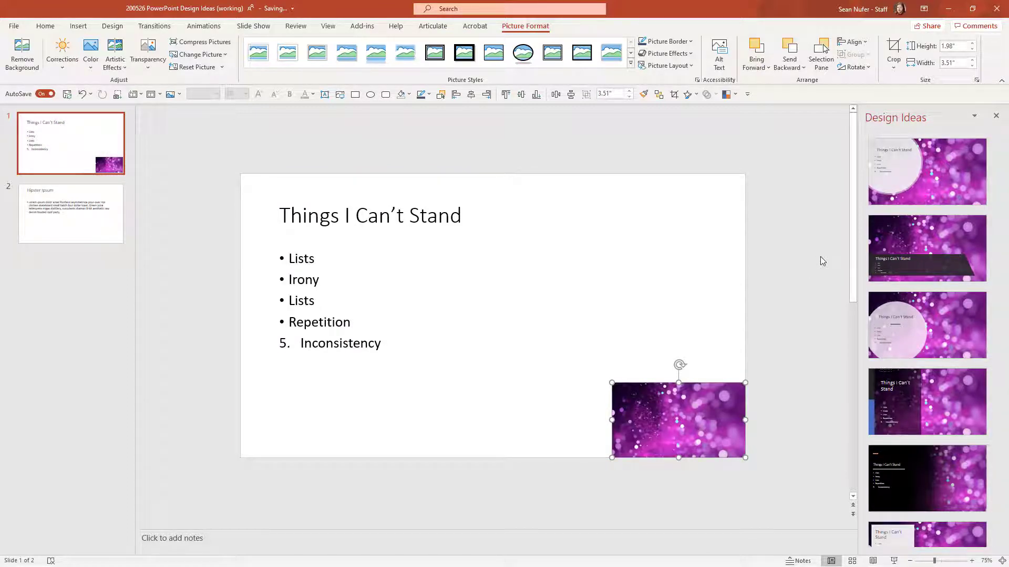
scroll("down", 3)
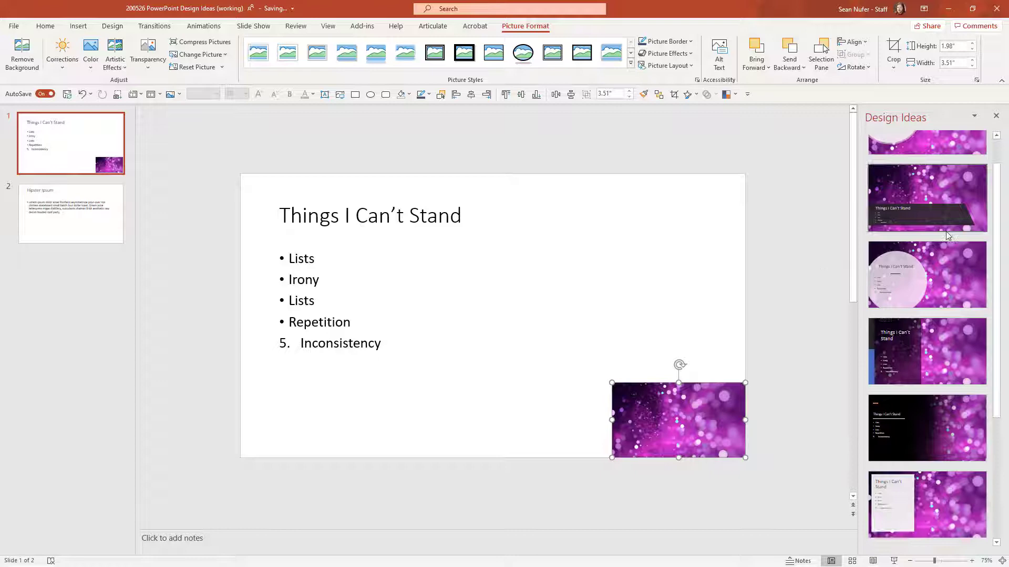
scroll("down", 3)
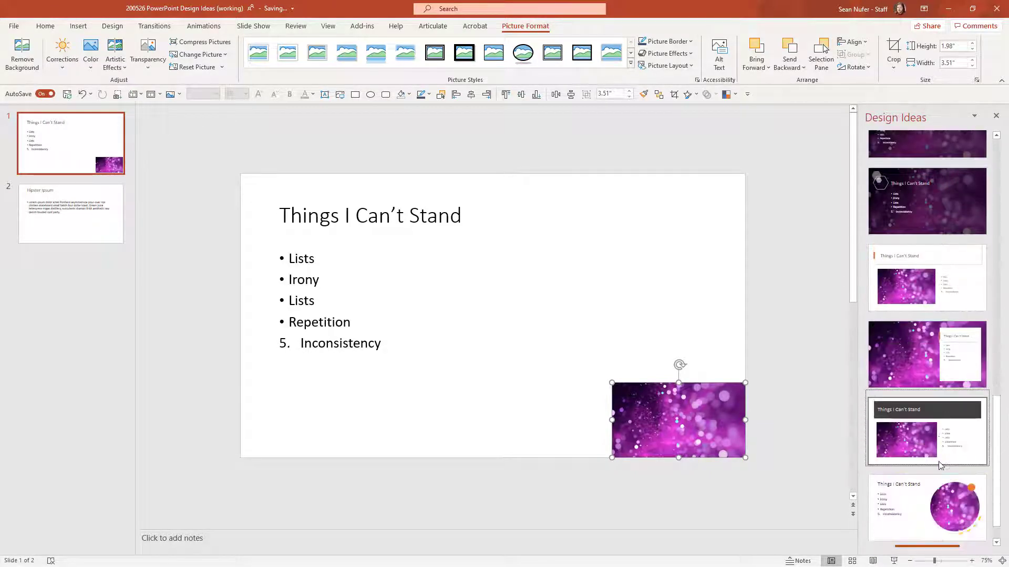
scroll("down", 3)
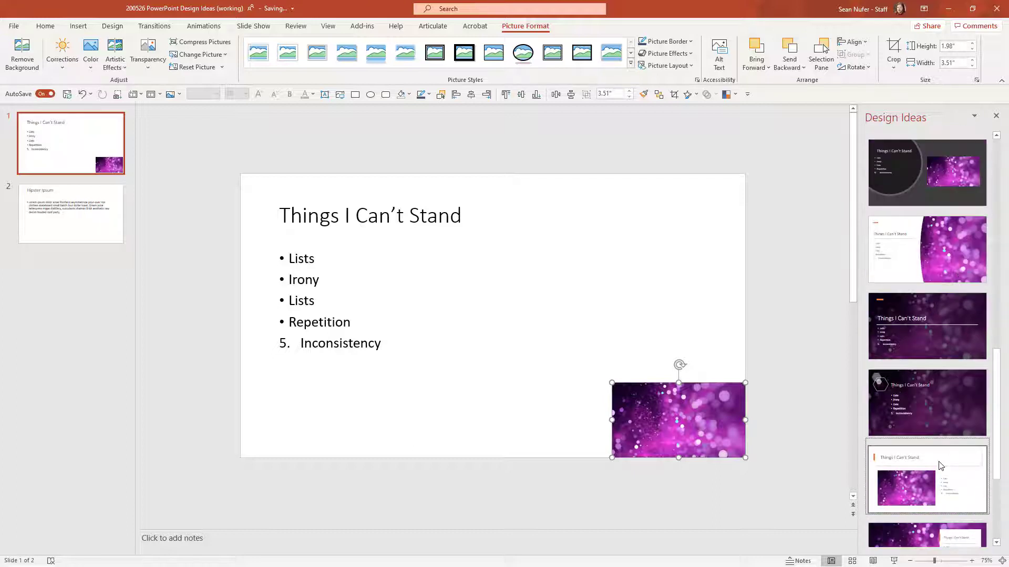
scroll("down", 3)
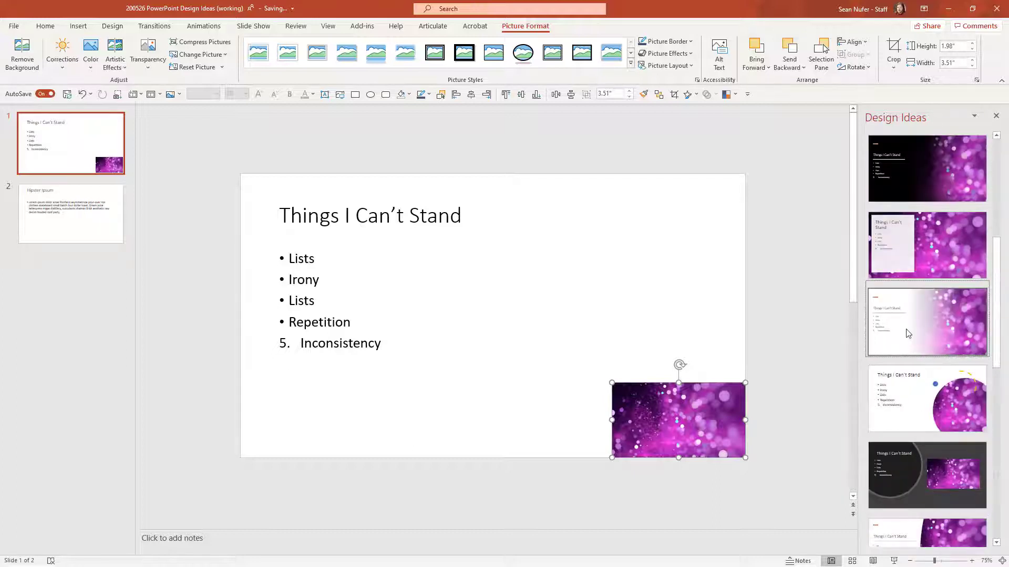
left_click(926, 320)
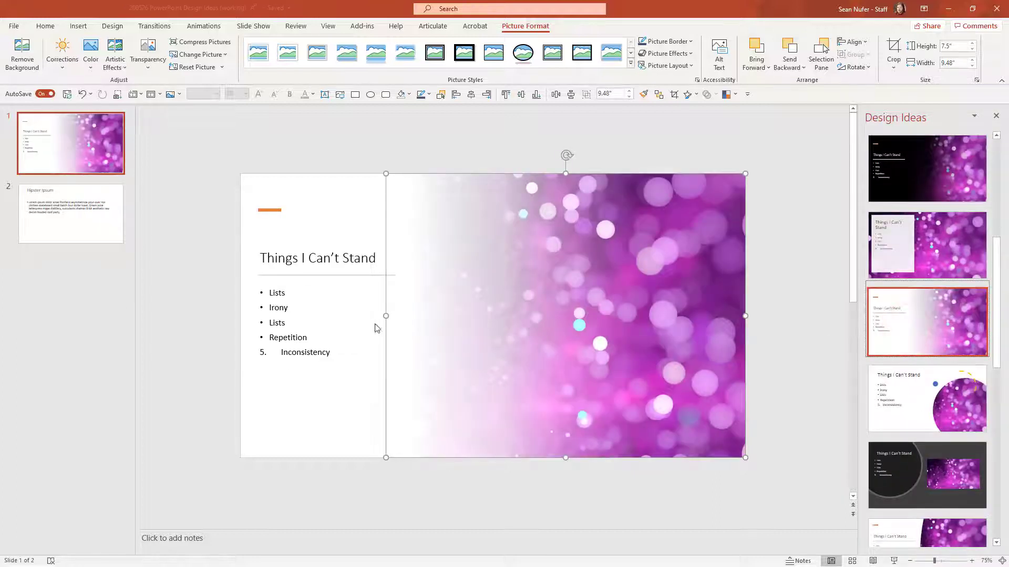
mouse_move(457, 367)
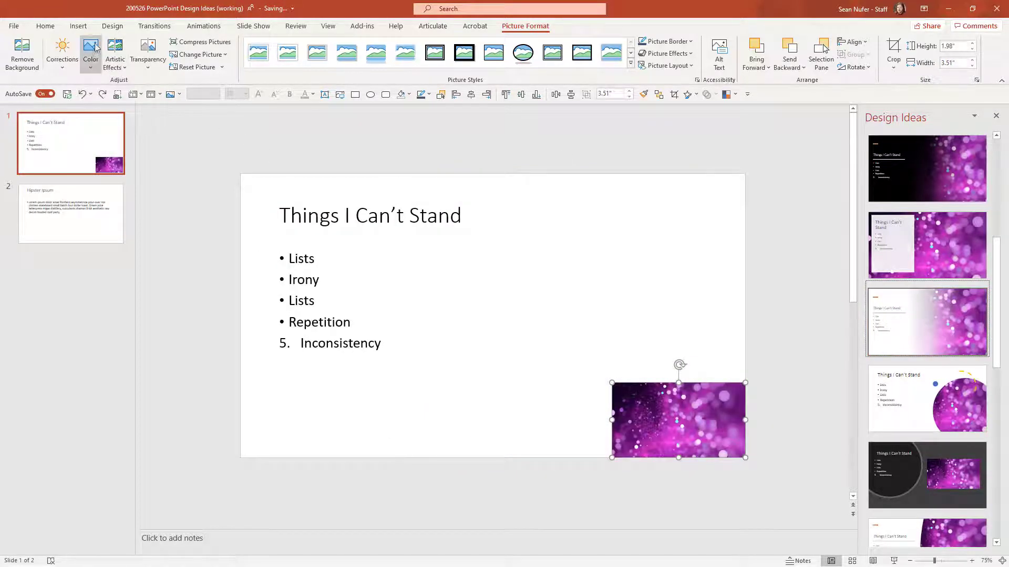
Insert lemon, pink flower, golf ball and birds-on-a-wire stock photos.
left_click(99, 54)
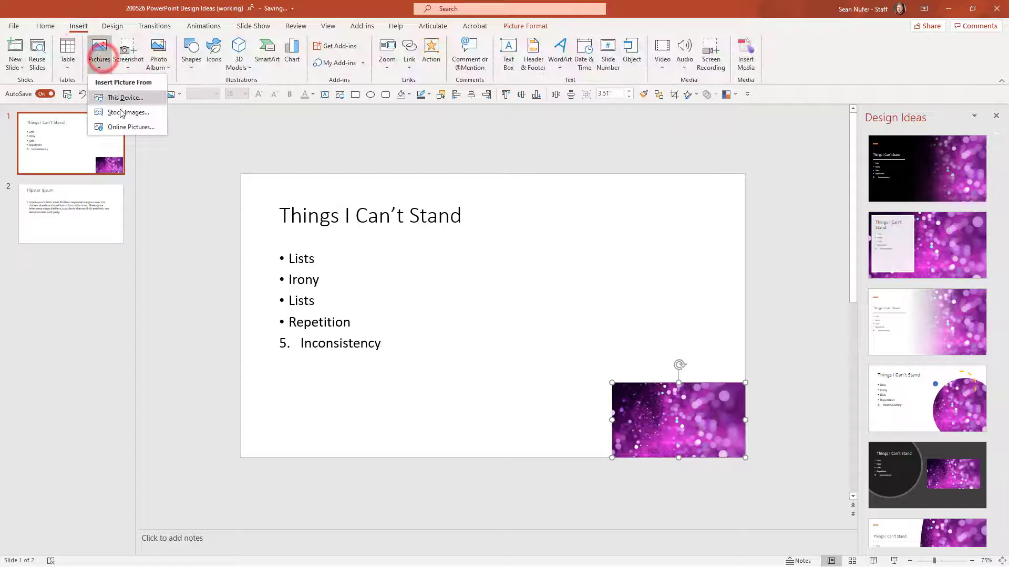
left_click(129, 112)
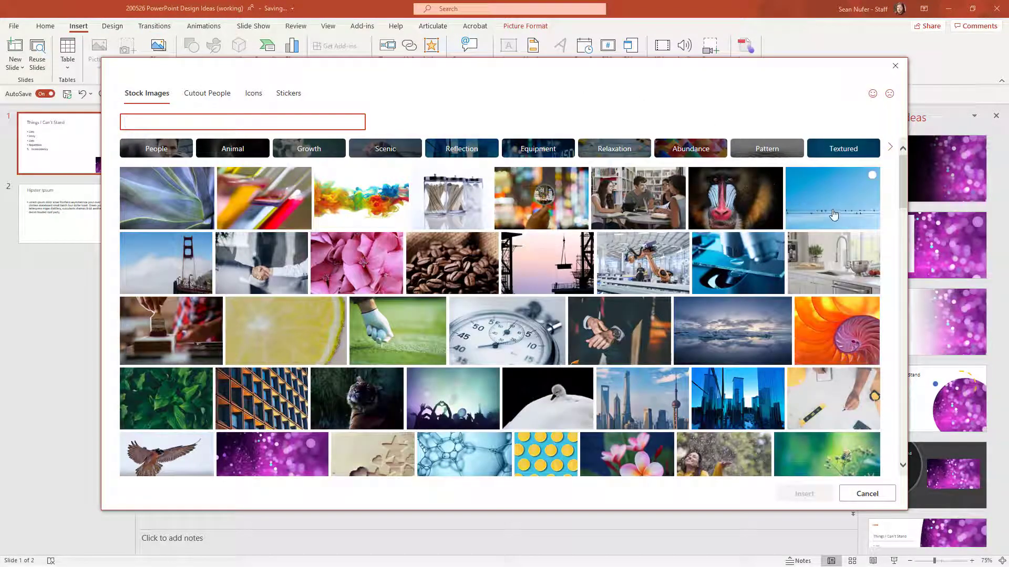
left_click(832, 198)
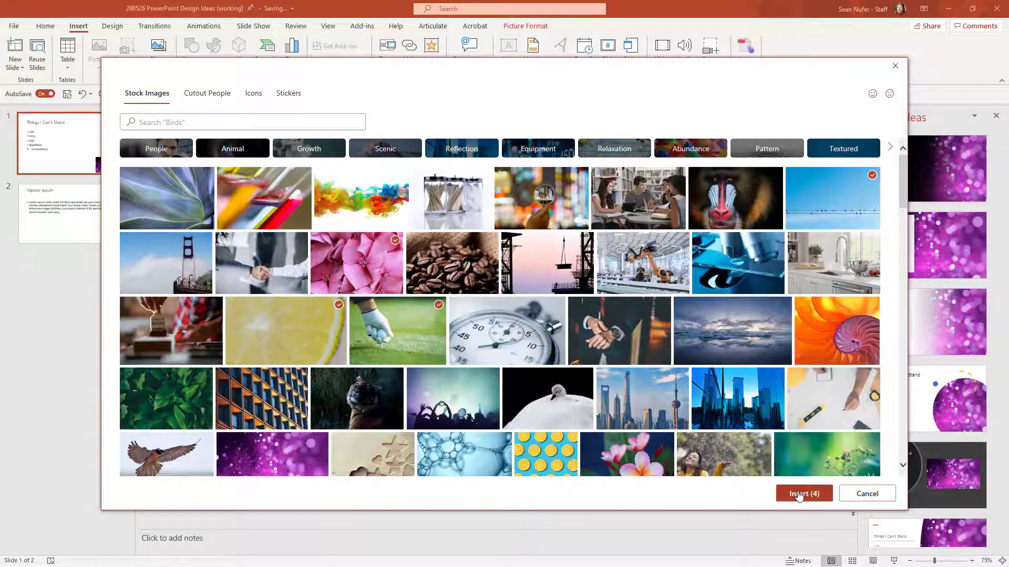
left_click(803, 493)
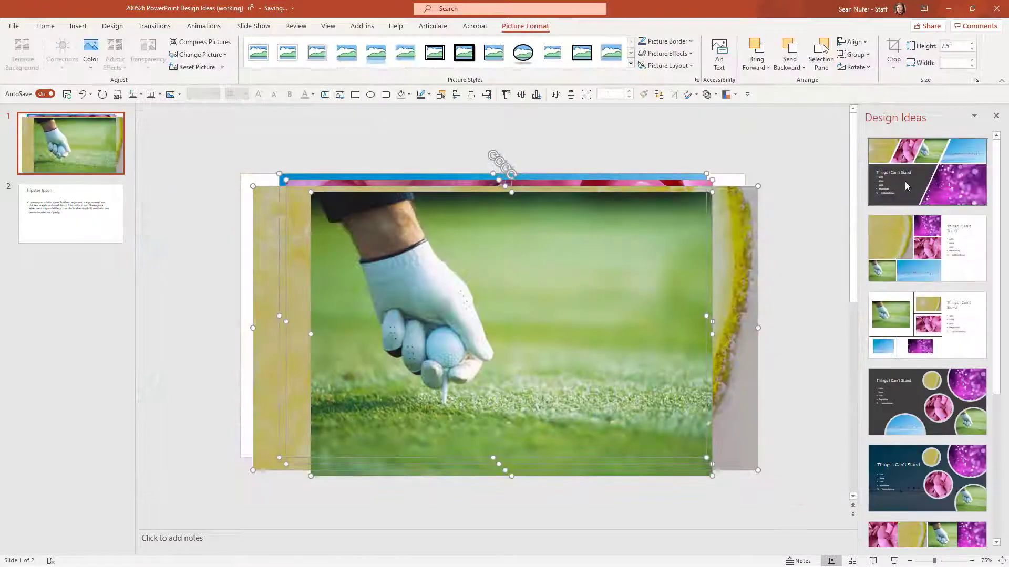
Apply the dark circular-photo collage layout from Design Ideas and select the lemon circle.
left_click(926, 171)
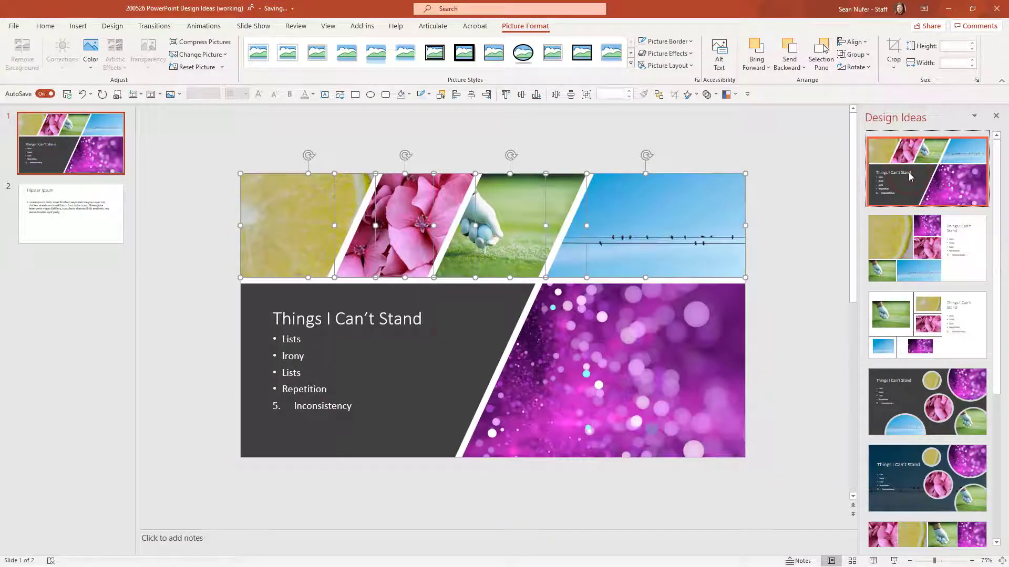
left_click(927, 401)
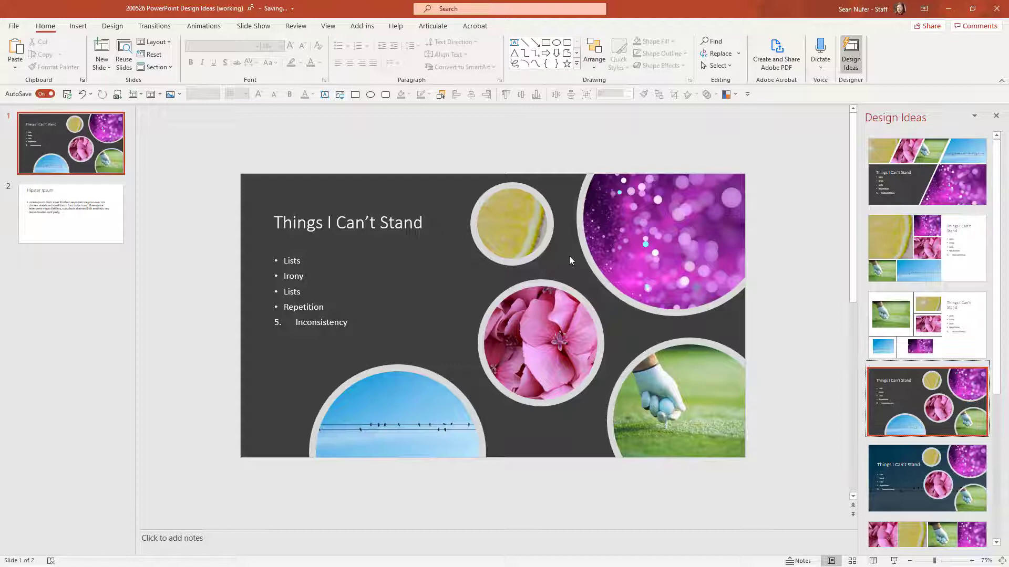
left_click(512, 224)
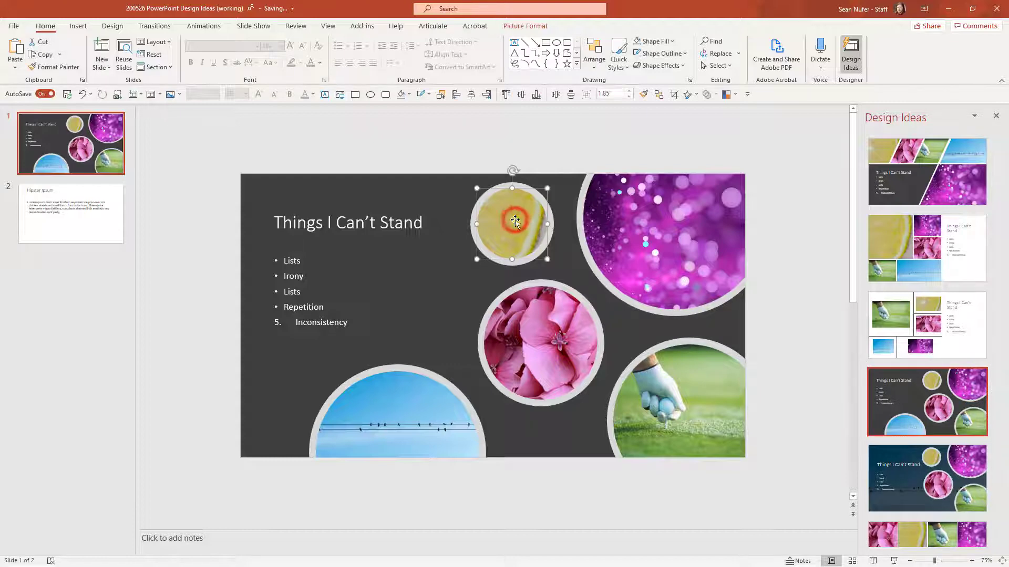
Change the lemon circle's picture to the orange nautilus shell stock image.
right_click(513, 222)
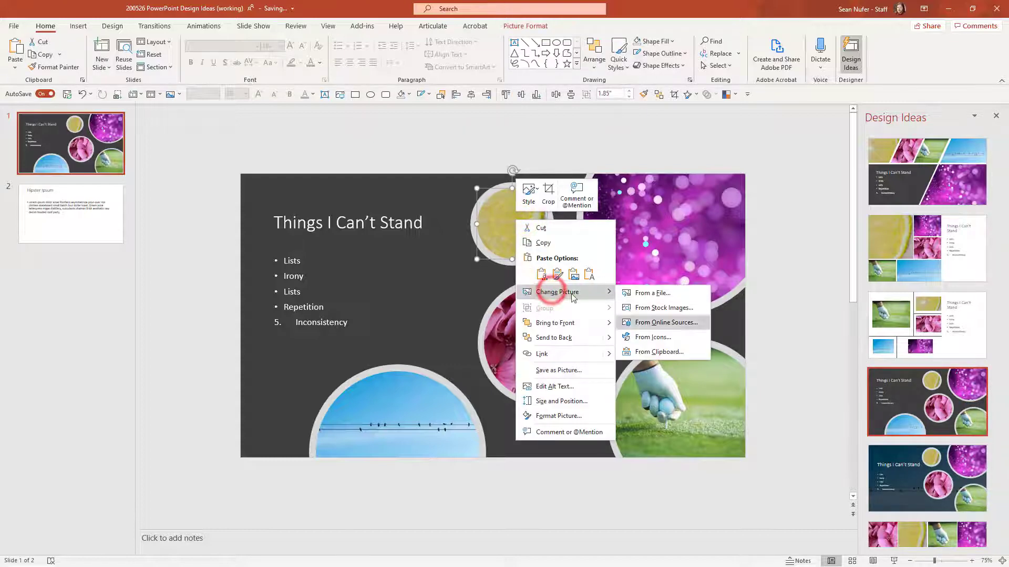
left_click(666, 322)
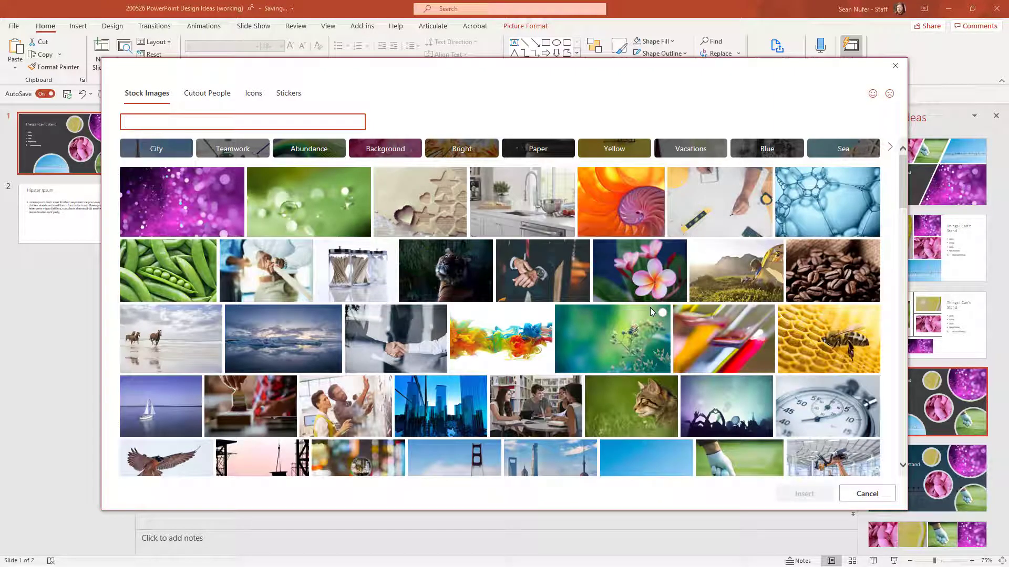
left_click(866, 494)
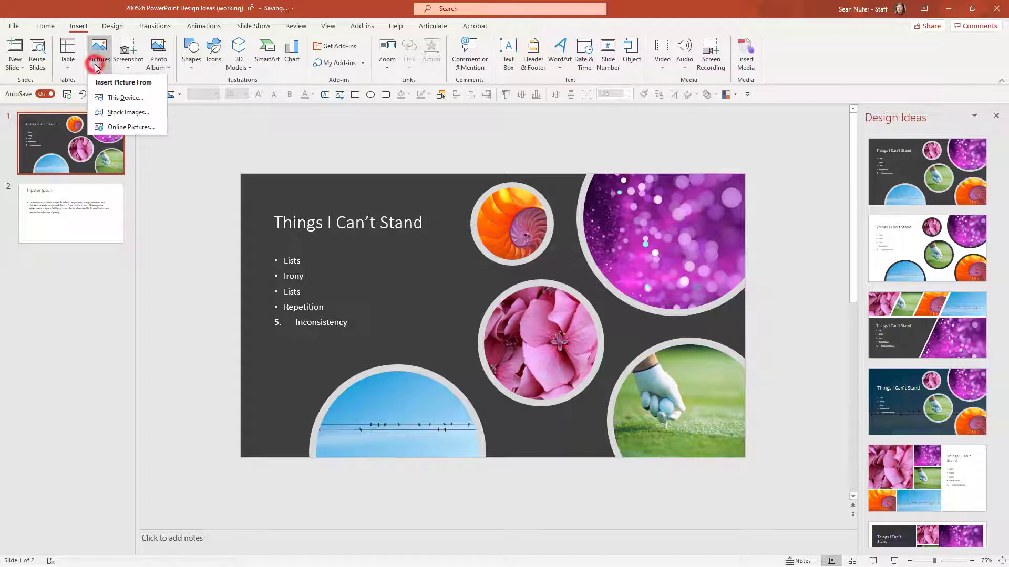
Insert the sleeping panda with alarm clock sticker from the Stickers collection.
left_click(126, 112)
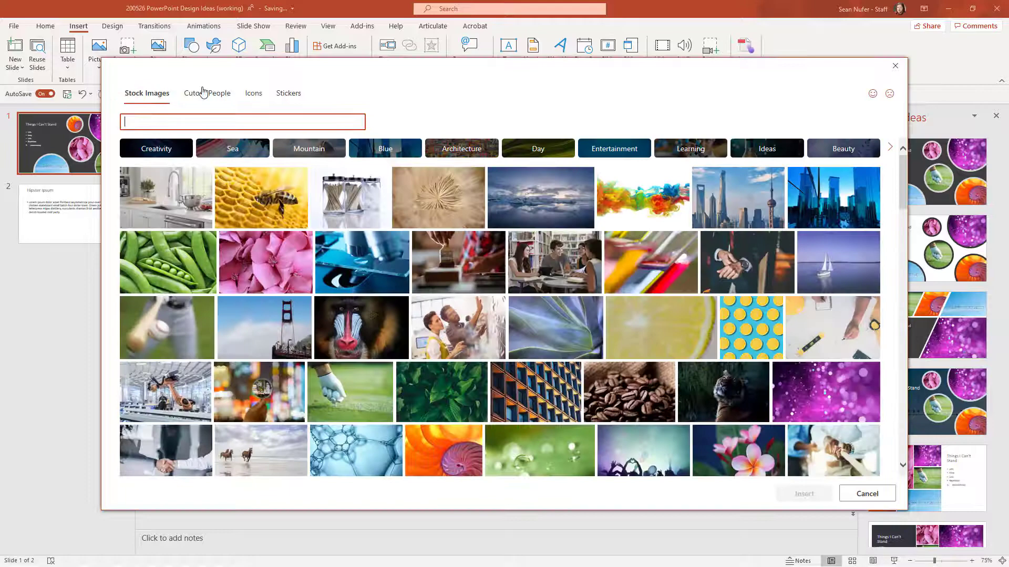
left_click(206, 92)
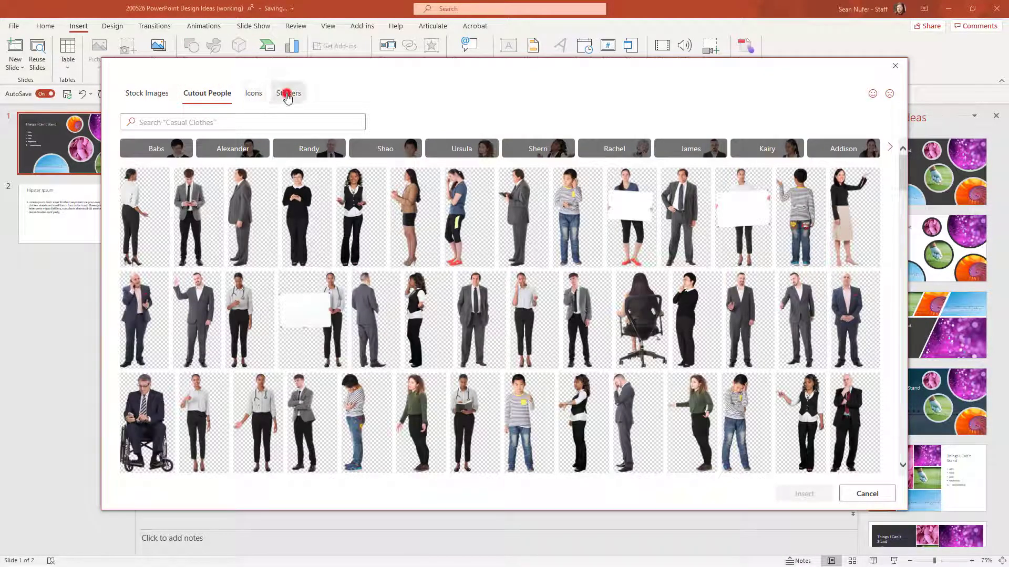
left_click(288, 92)
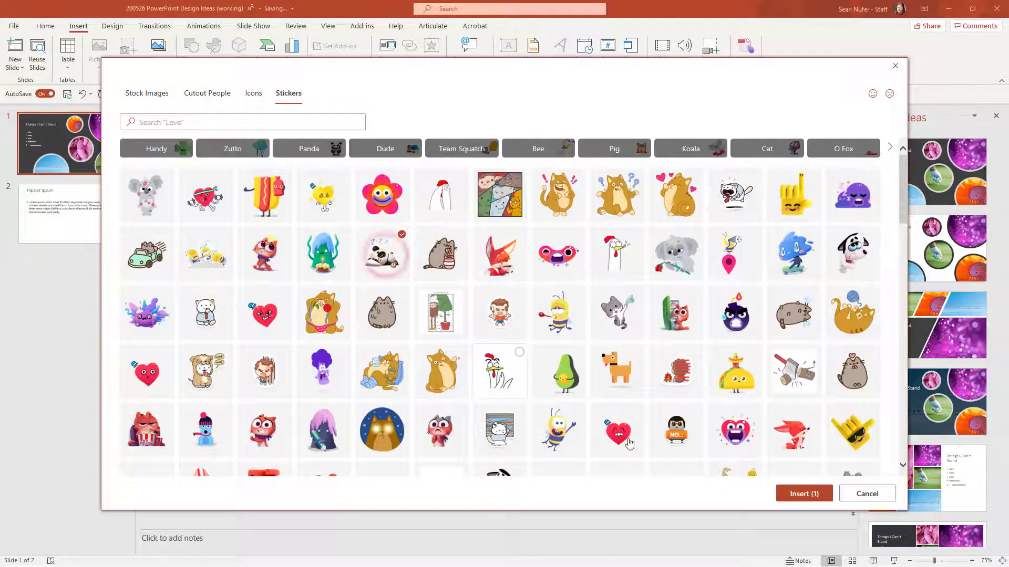
left_click(803, 493)
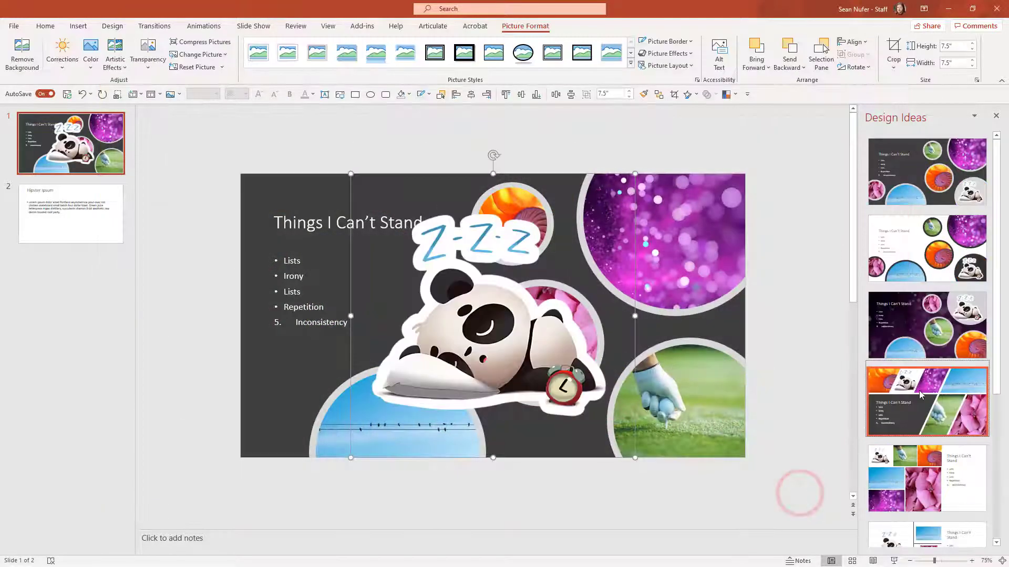
Apply the diagonal collage layout and crop the panda sticker to fit its panel.
left_click(926, 399)
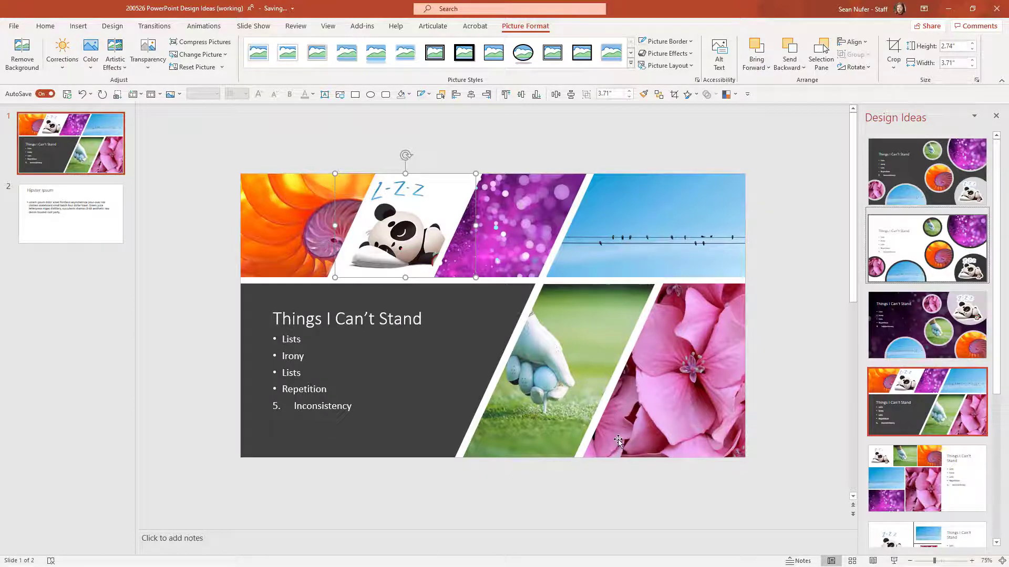
mouse_move(588, 358)
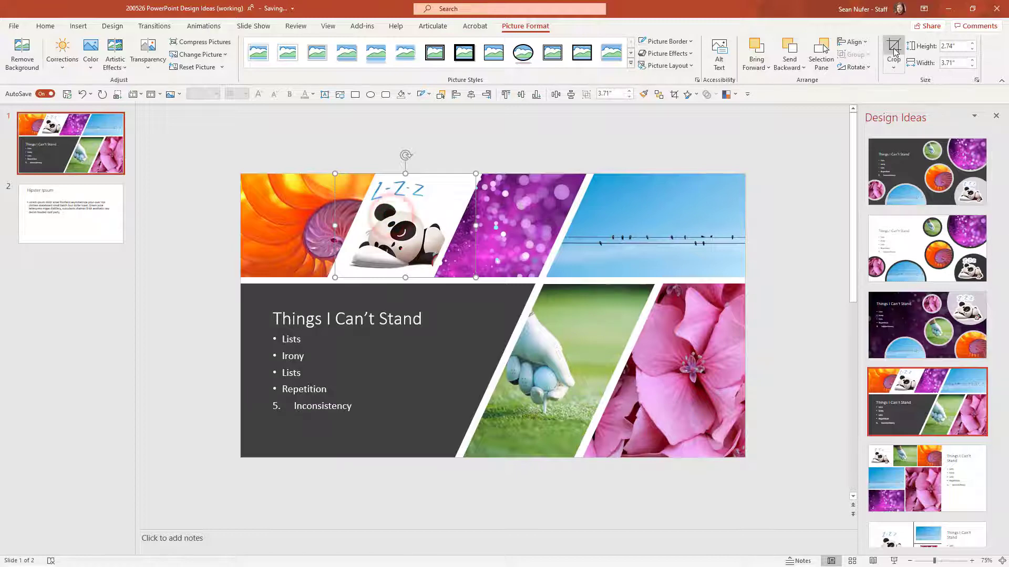
left_click(894, 49)
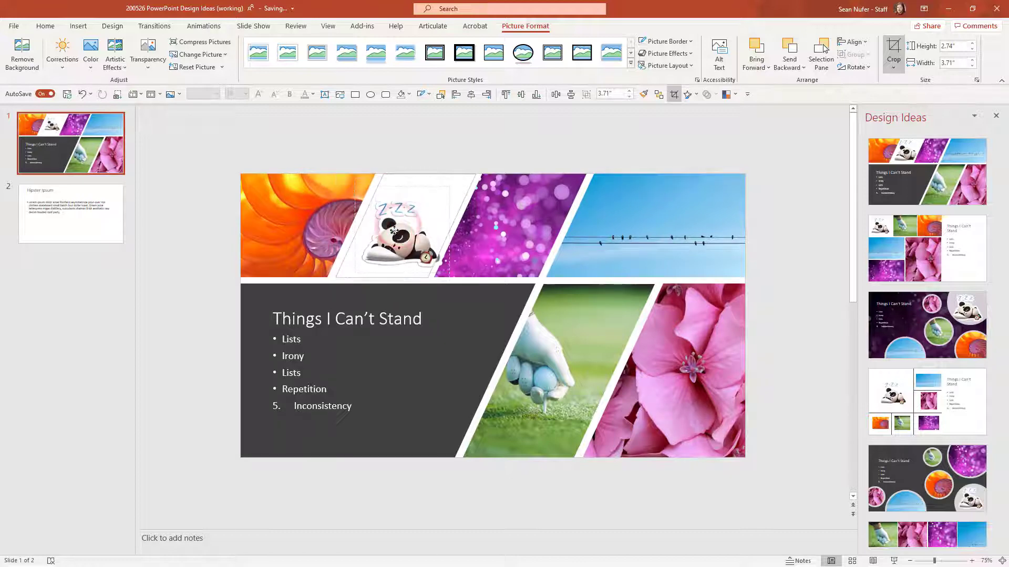
left_click(298, 217)
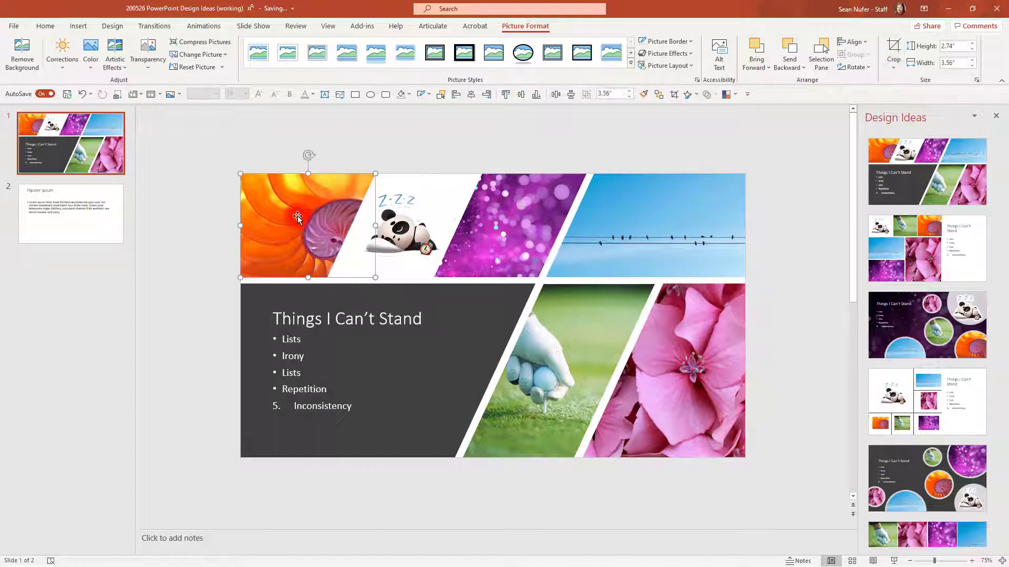
left_click(893, 52)
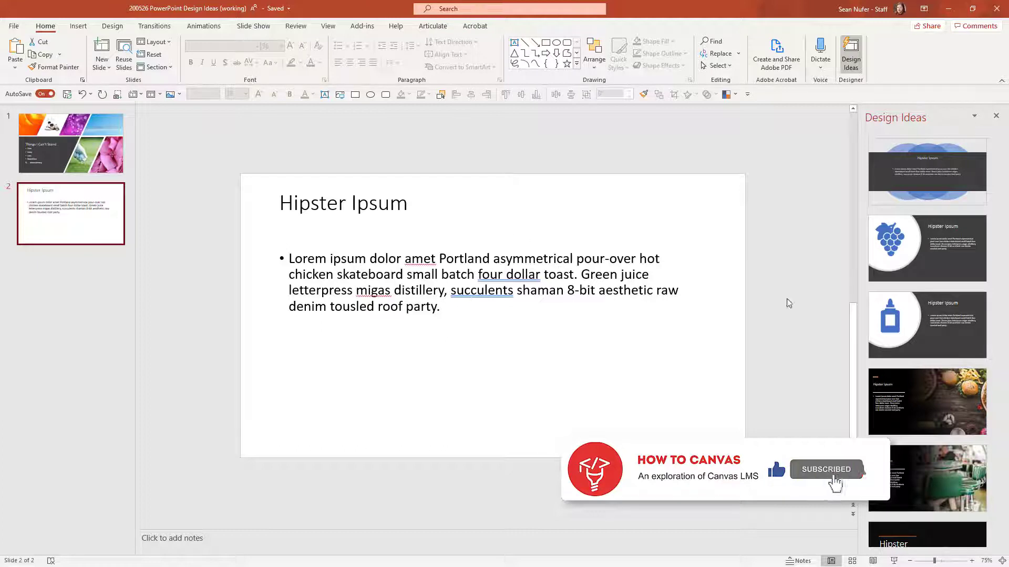
left_click(926, 247)
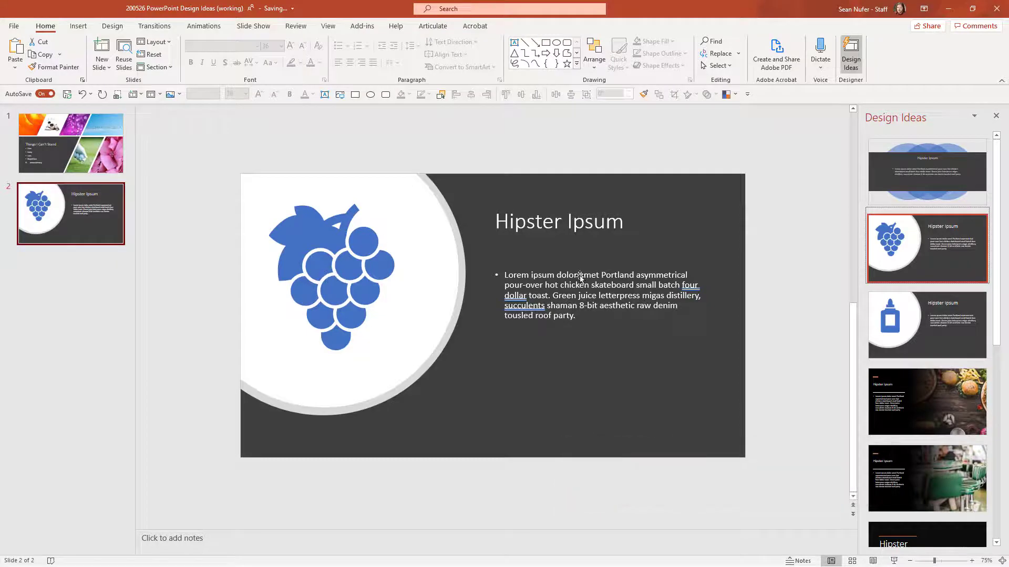
right_click(331, 277)
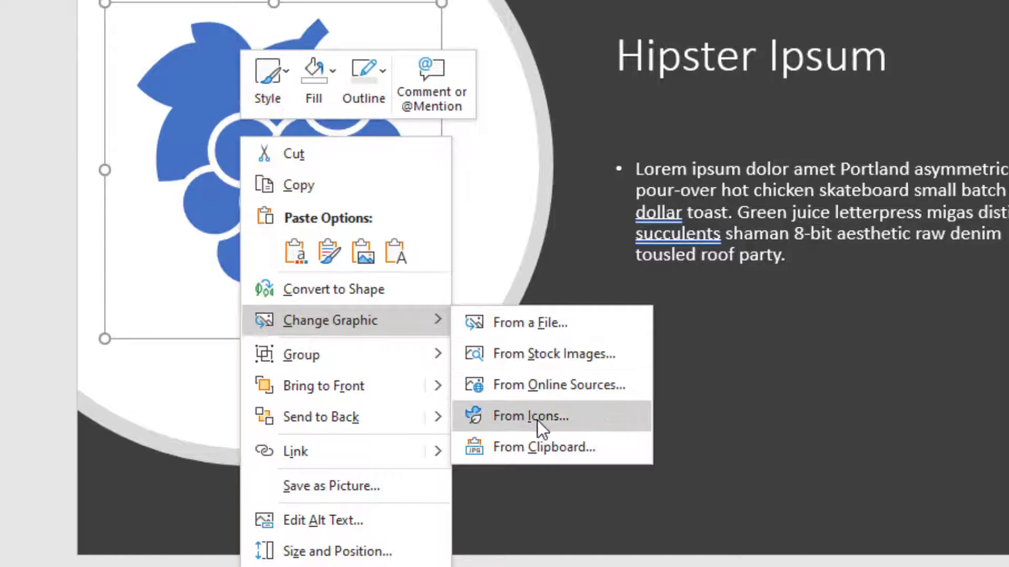
left_click(530, 416)
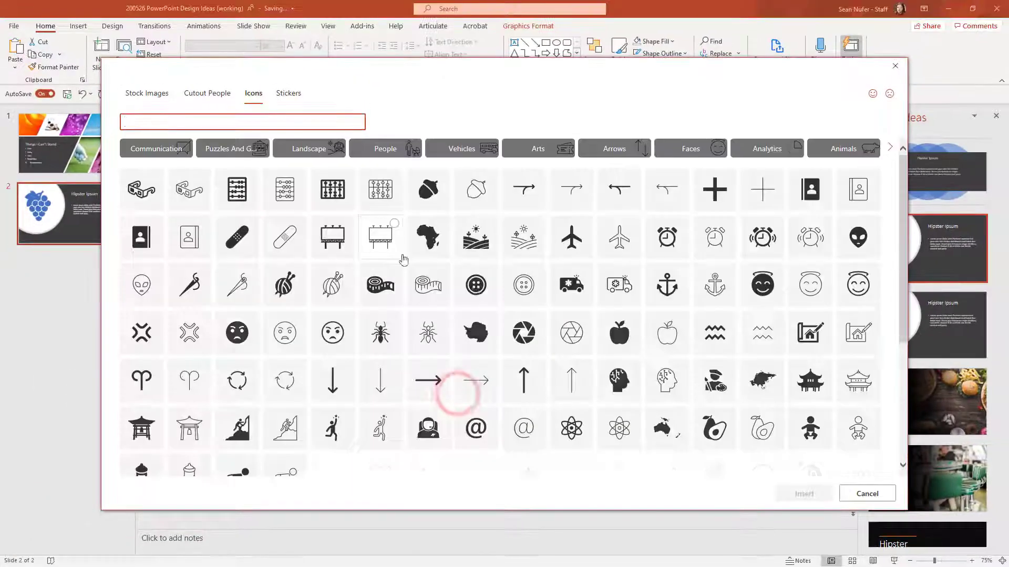
left_click(523, 333)
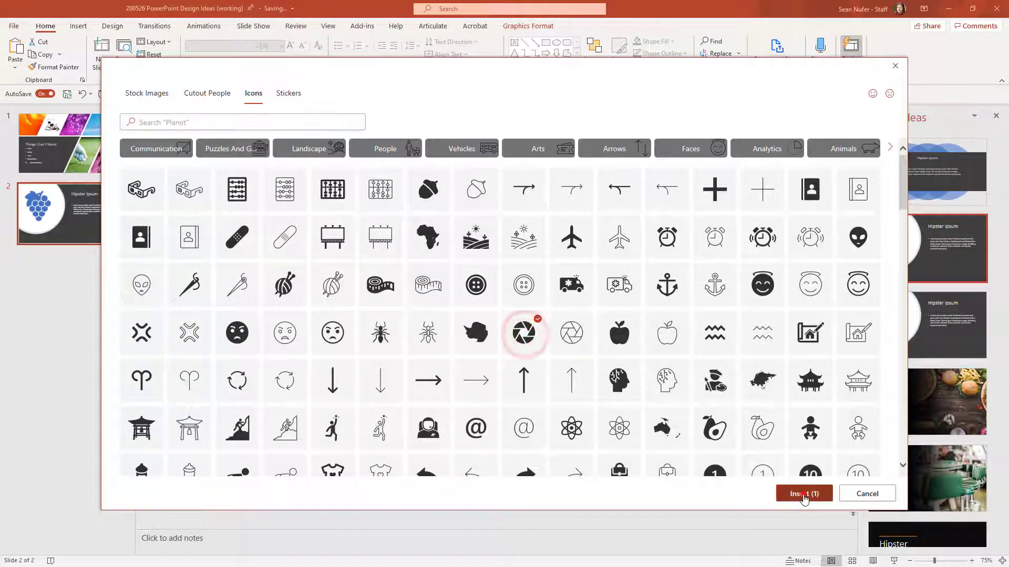
left_click(802, 493)
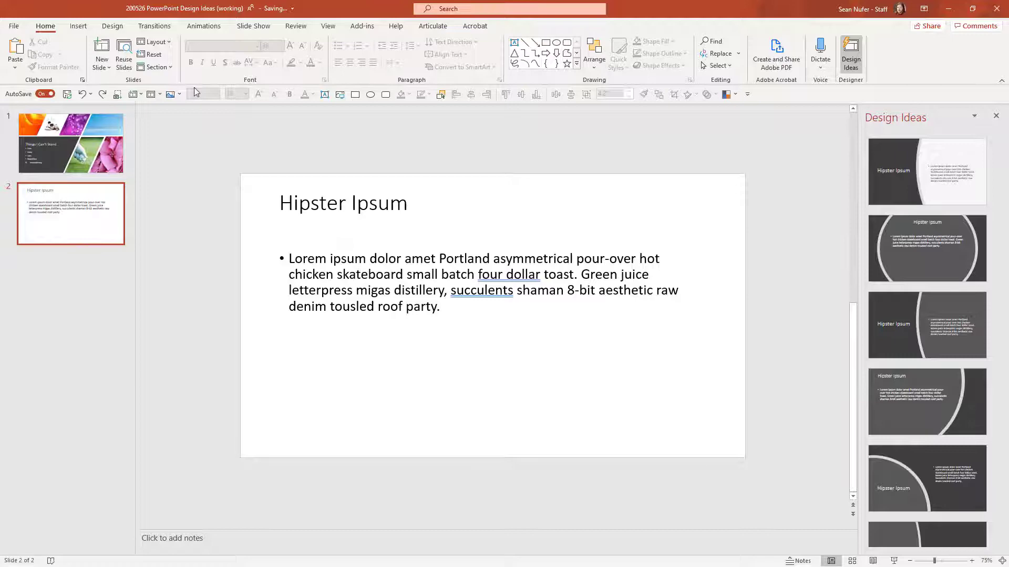
Search stock images for 'office' and insert the skyline photo plus two cutout business people.
left_click(98, 53)
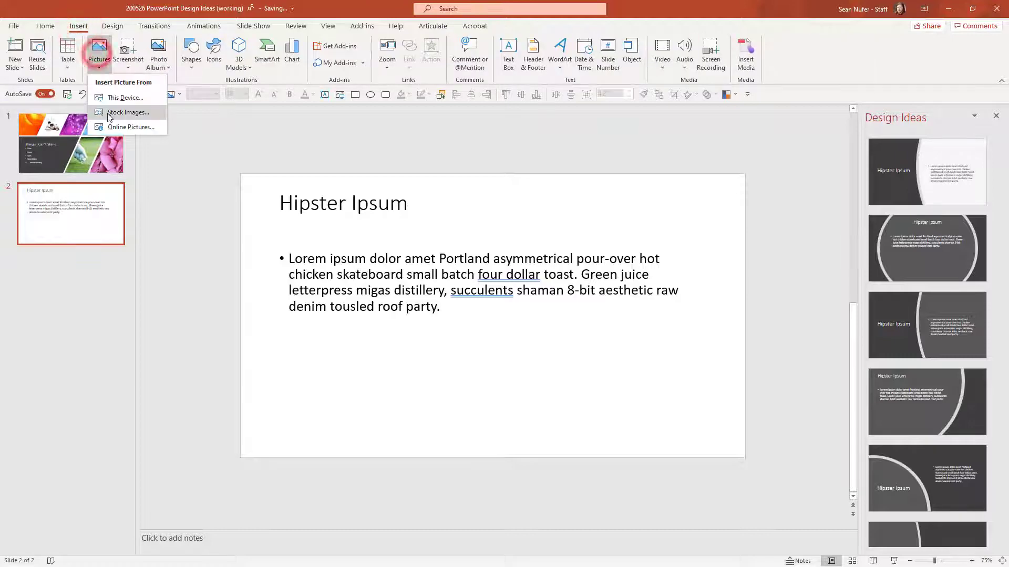
left_click(127, 112)
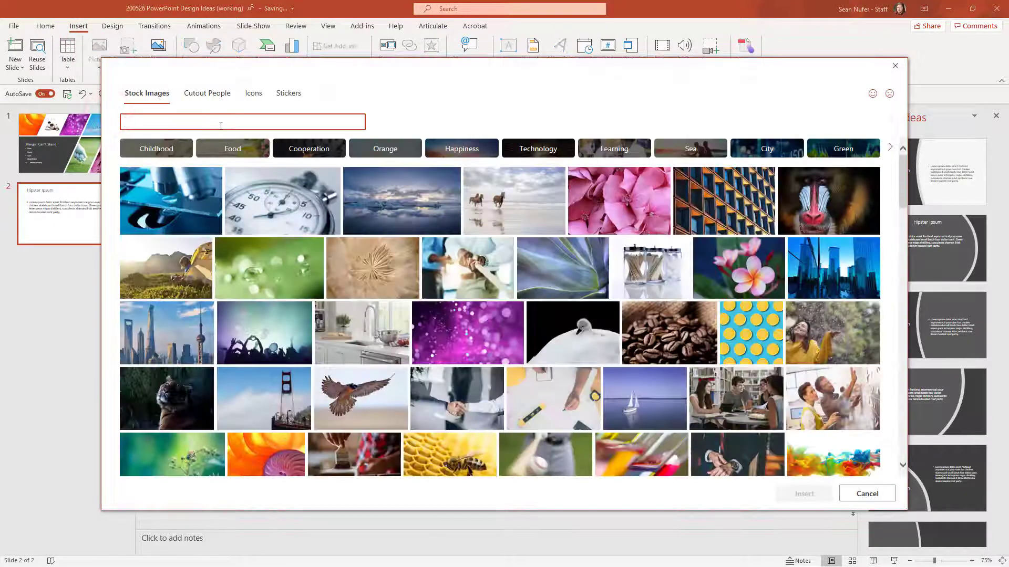
type("office")
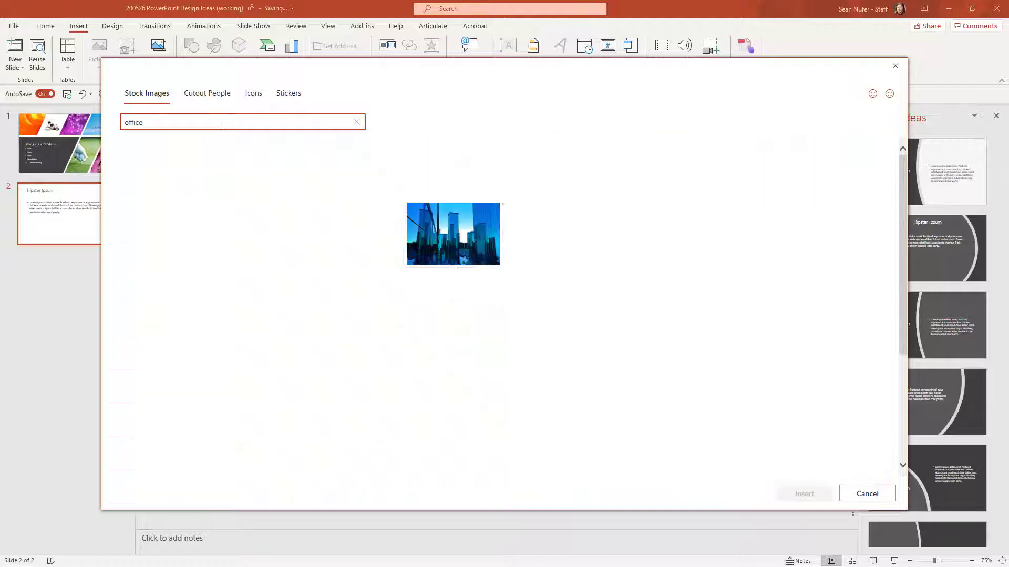
key("enter")
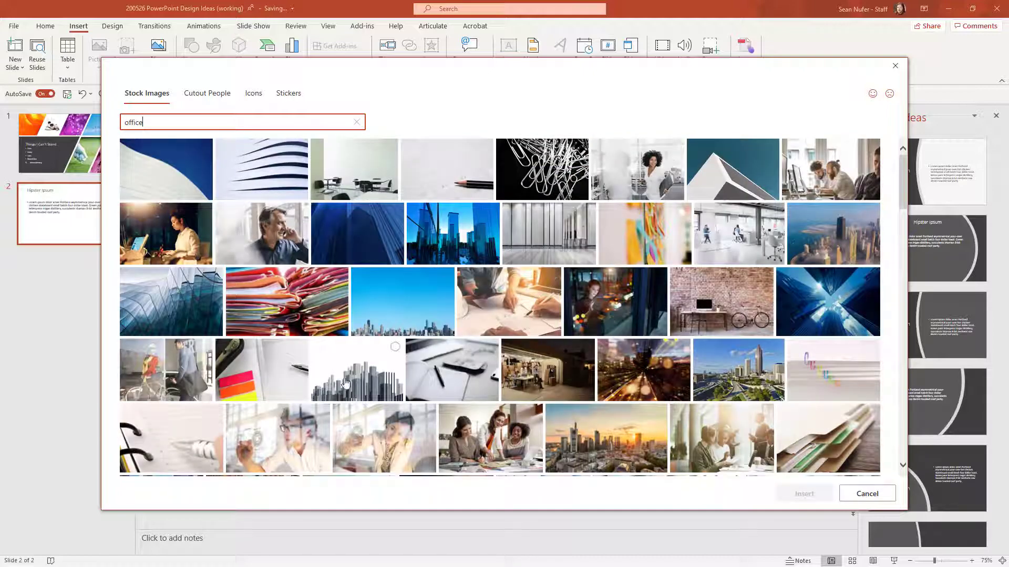
left_click(206, 93)
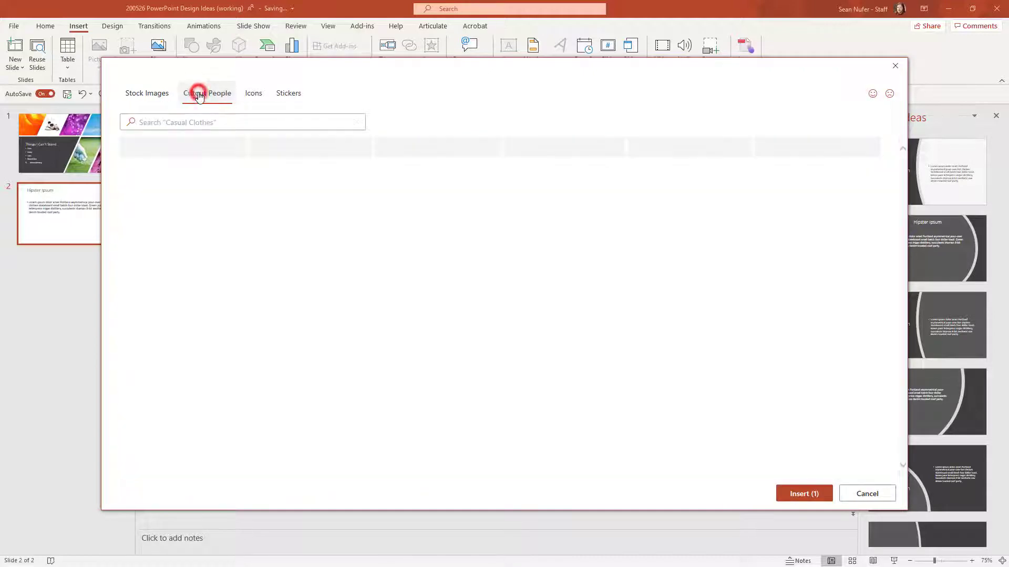
left_click(206, 93)
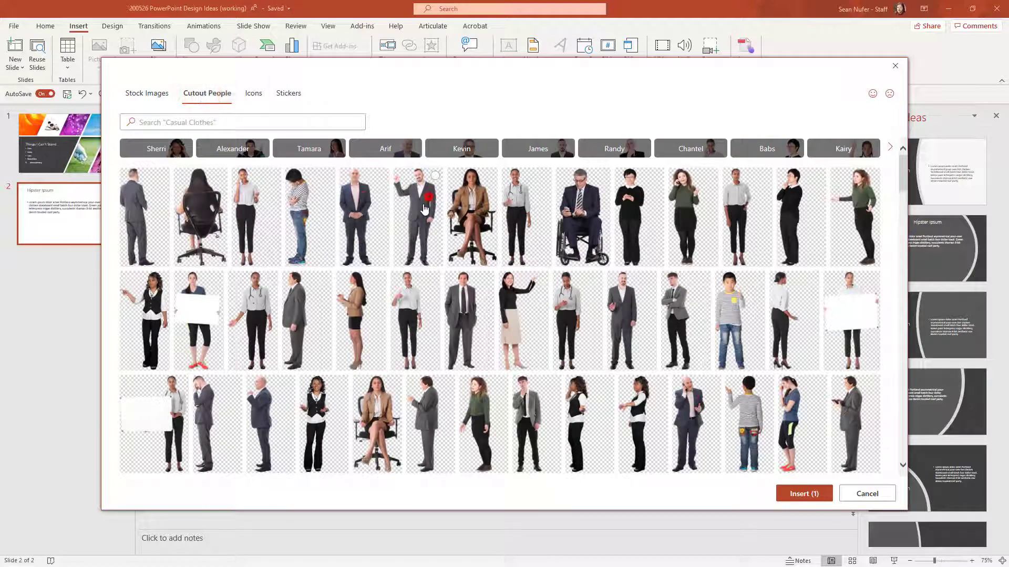
left_click(803, 494)
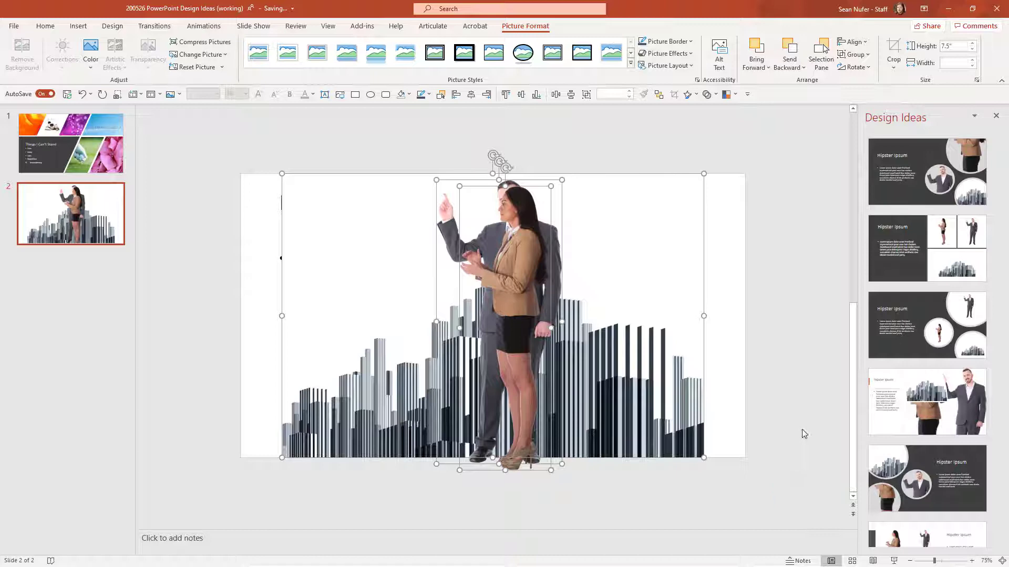
Apply the top dark circular-photo Design Ideas layout to the Hipster Ipsum slide.
left_click(926, 171)
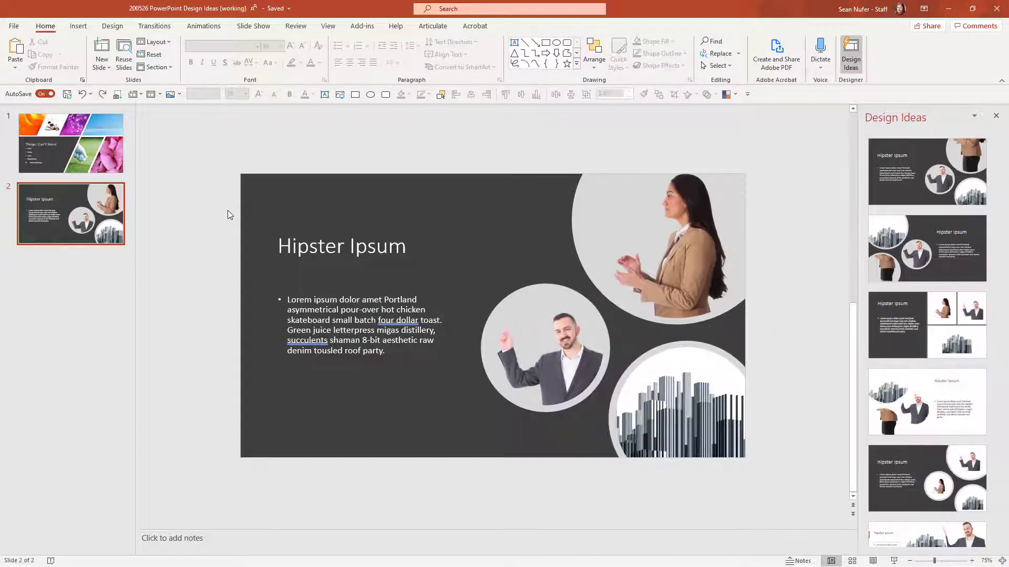
mouse_move(102, 151)
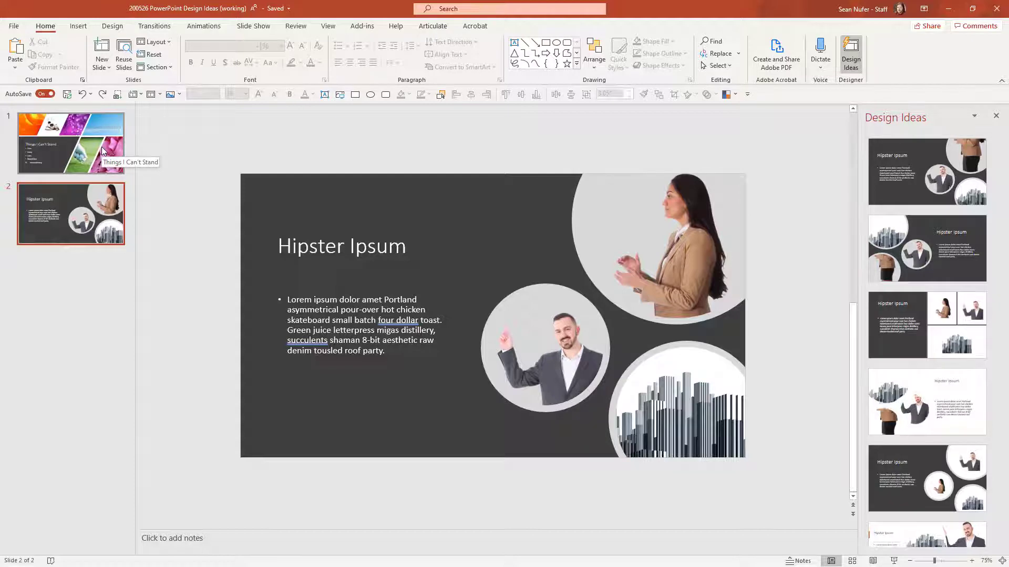
Duplicate the Things I Can't Stand slide with Ctrl+D, giving a three-slide deck.
key("ctrl+d")
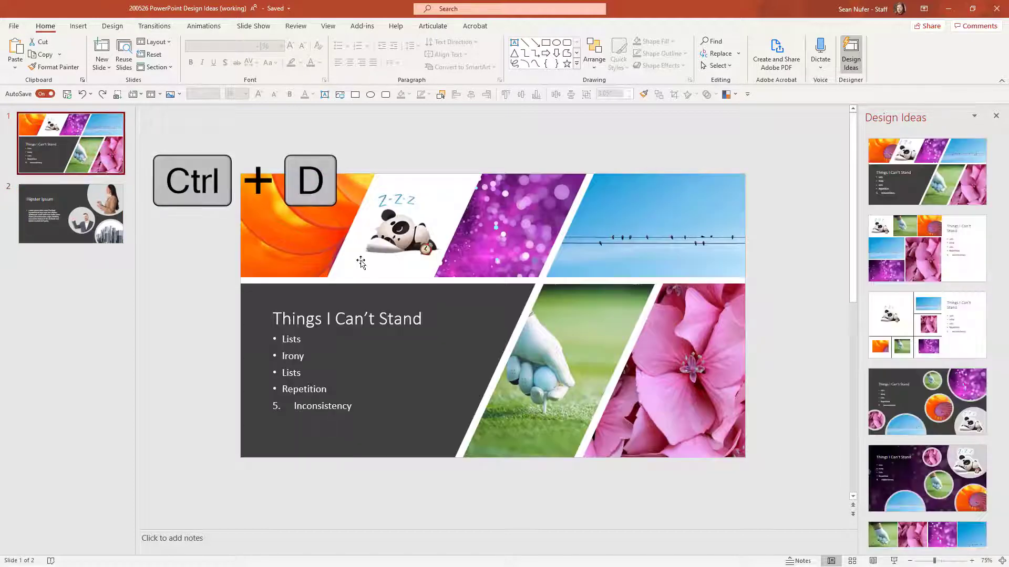
key("ctrl+d")
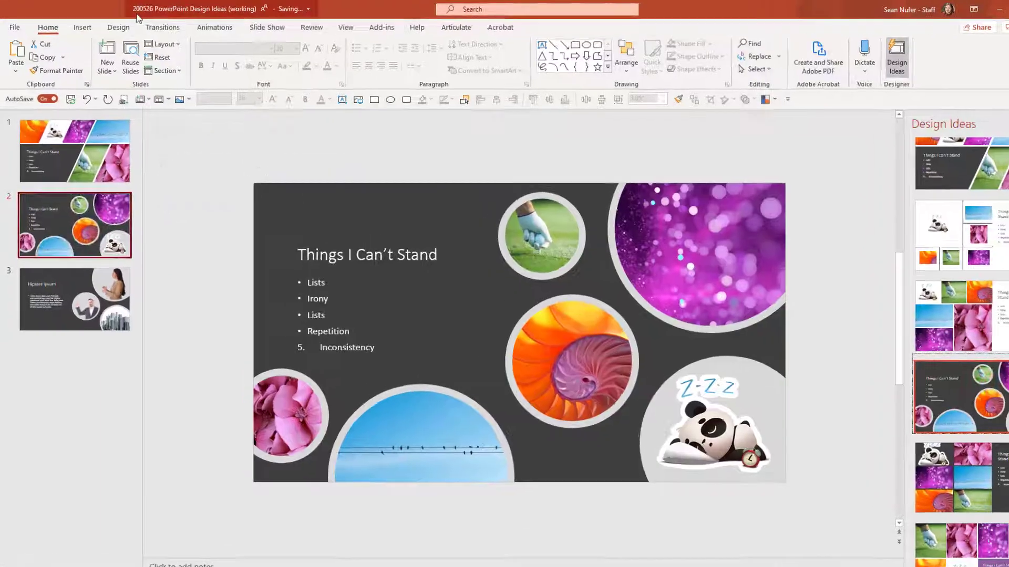
left_click(163, 27)
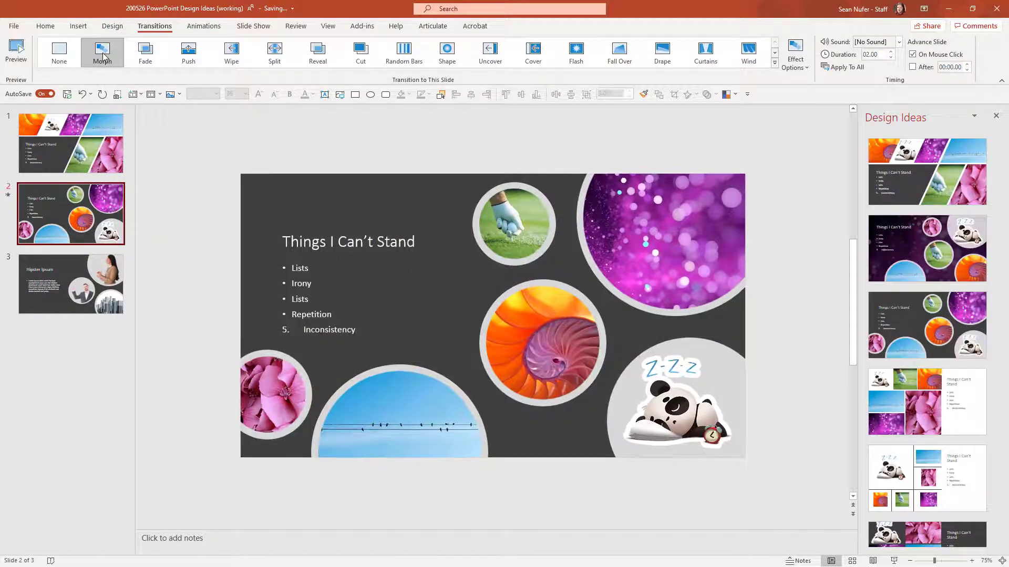
Apply the Morph transition to the duplicated circular-photo slide.
left_click(112, 26)
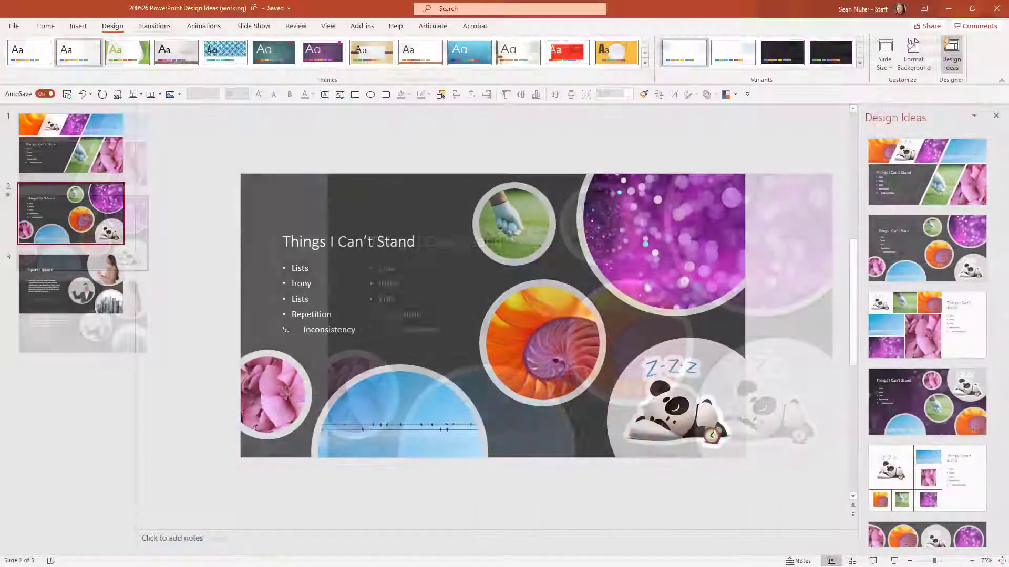